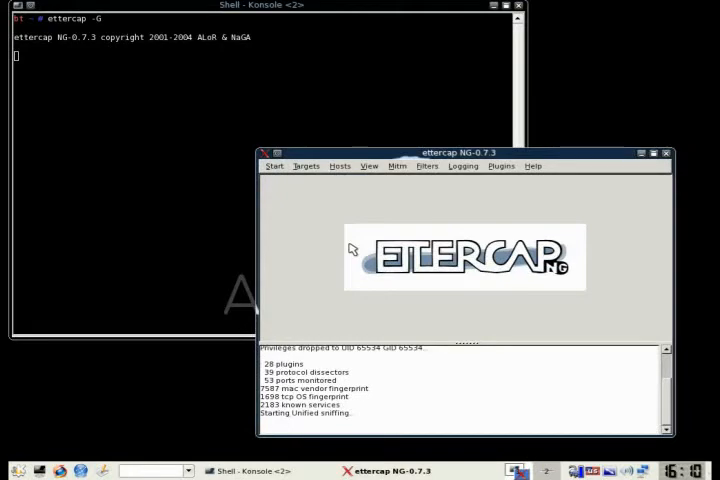
Show the Profiles list of passively fingerprinted hosts from the View menu
{"action": "left_click", "coordinate": [369, 165]}
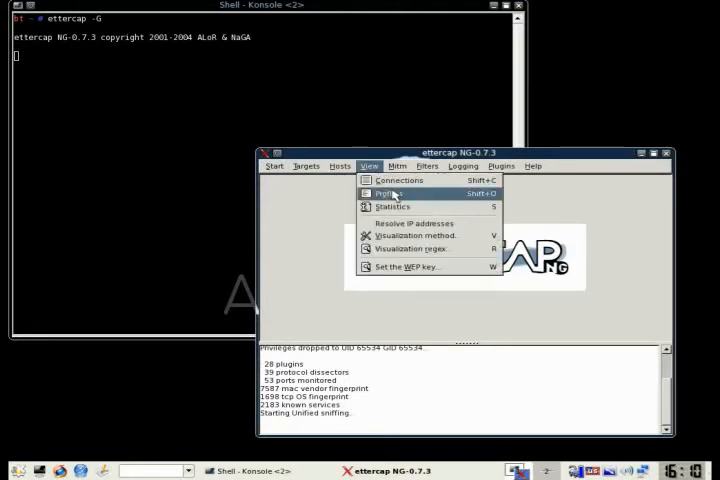
{"action": "left_click", "coordinate": [389, 193]}
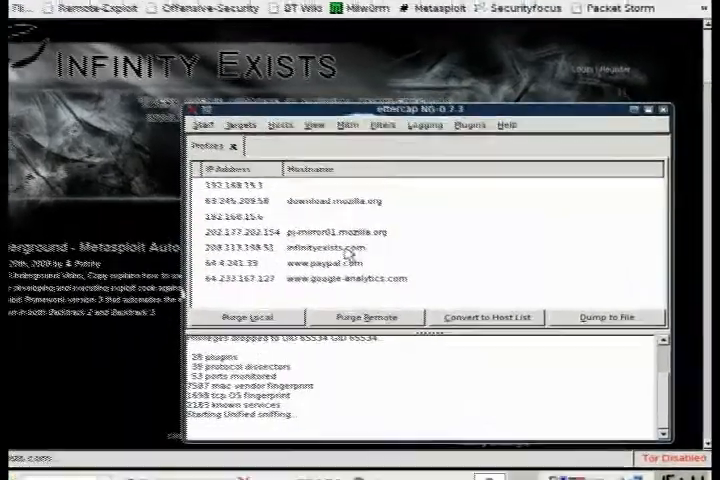
{"action": "double_click", "coordinate": [332, 248]}
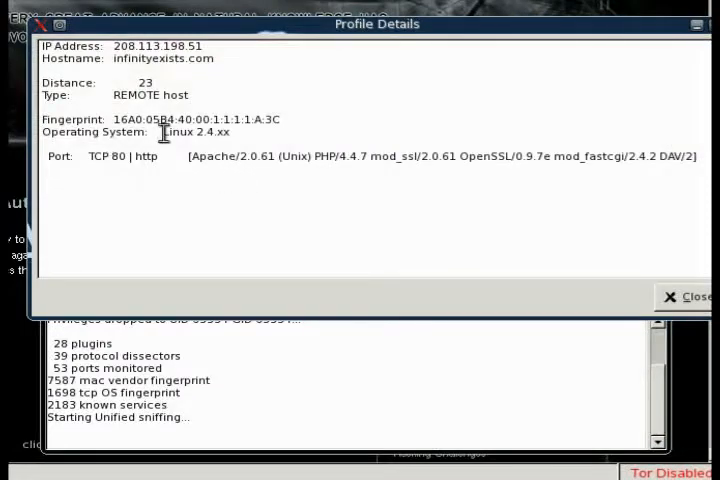
{"action": "mouse_move", "coordinate": [65, 131]}
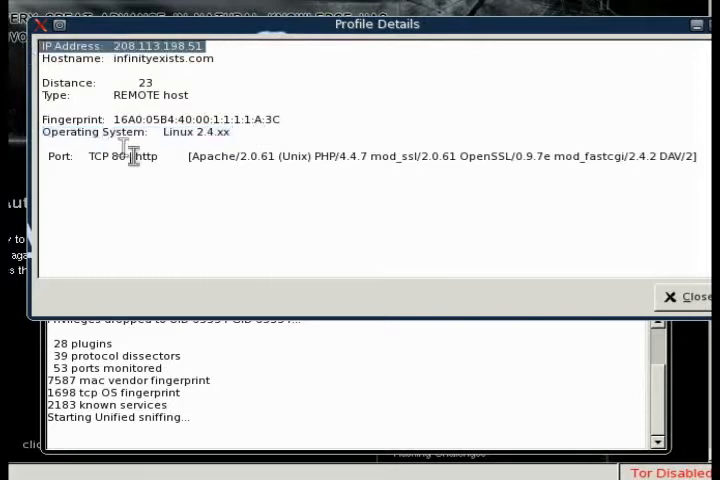
{"action": "double_click", "coordinate": [113, 156]}
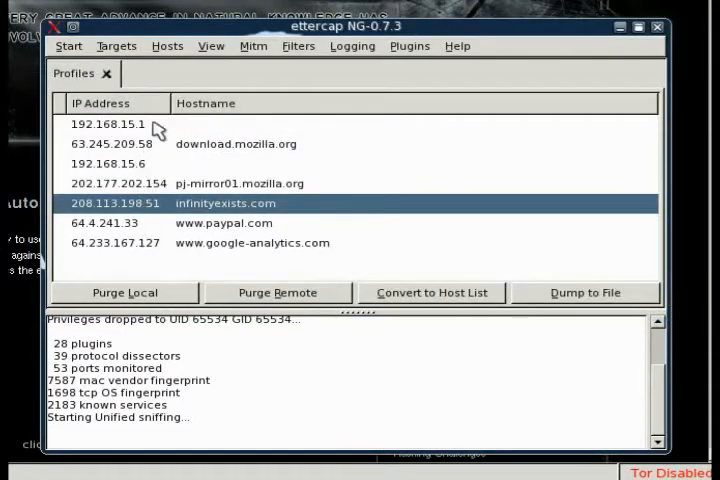
{"action": "double_click", "coordinate": [106, 123]}
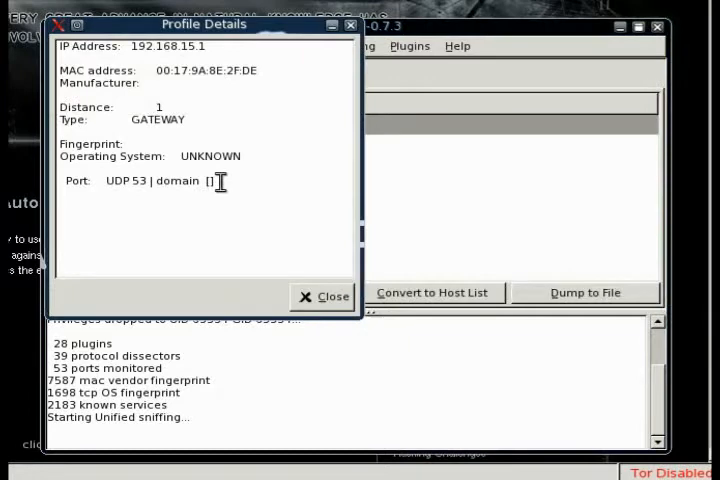
{"action": "mouse_move", "coordinate": [144, 120]}
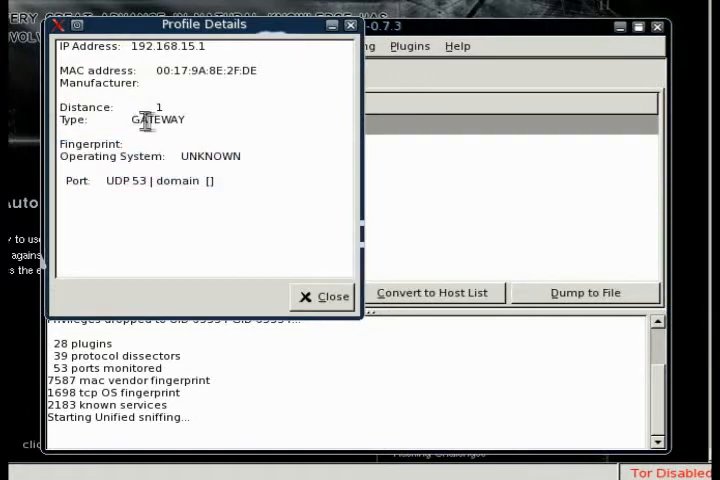
{"action": "mouse_move", "coordinate": [185, 52]}
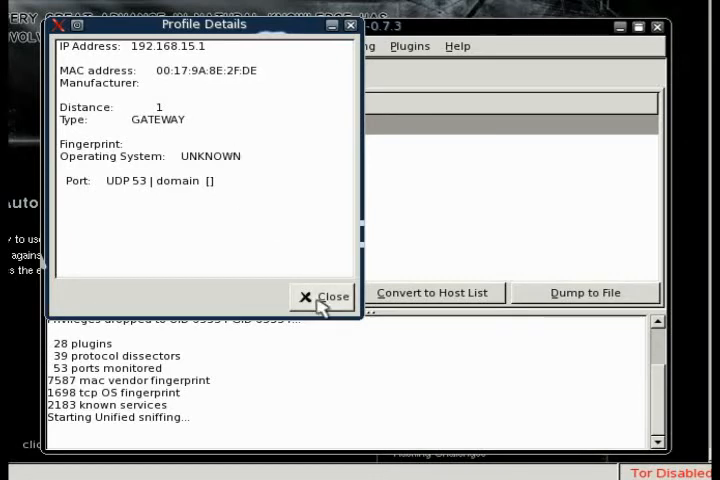
{"action": "left_click", "coordinate": [322, 295]}
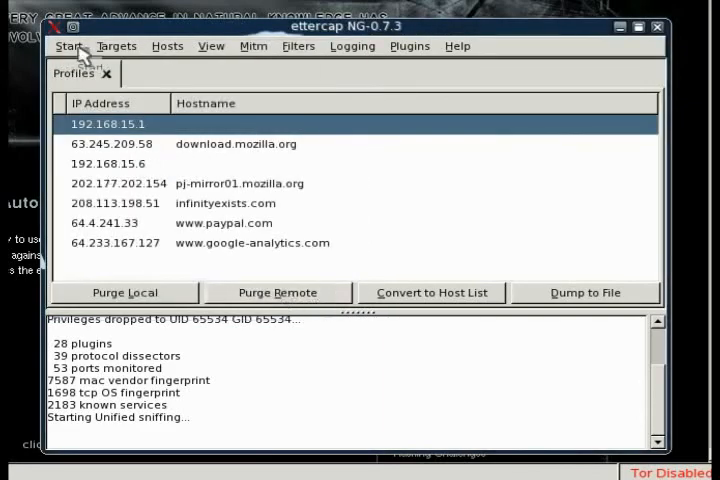